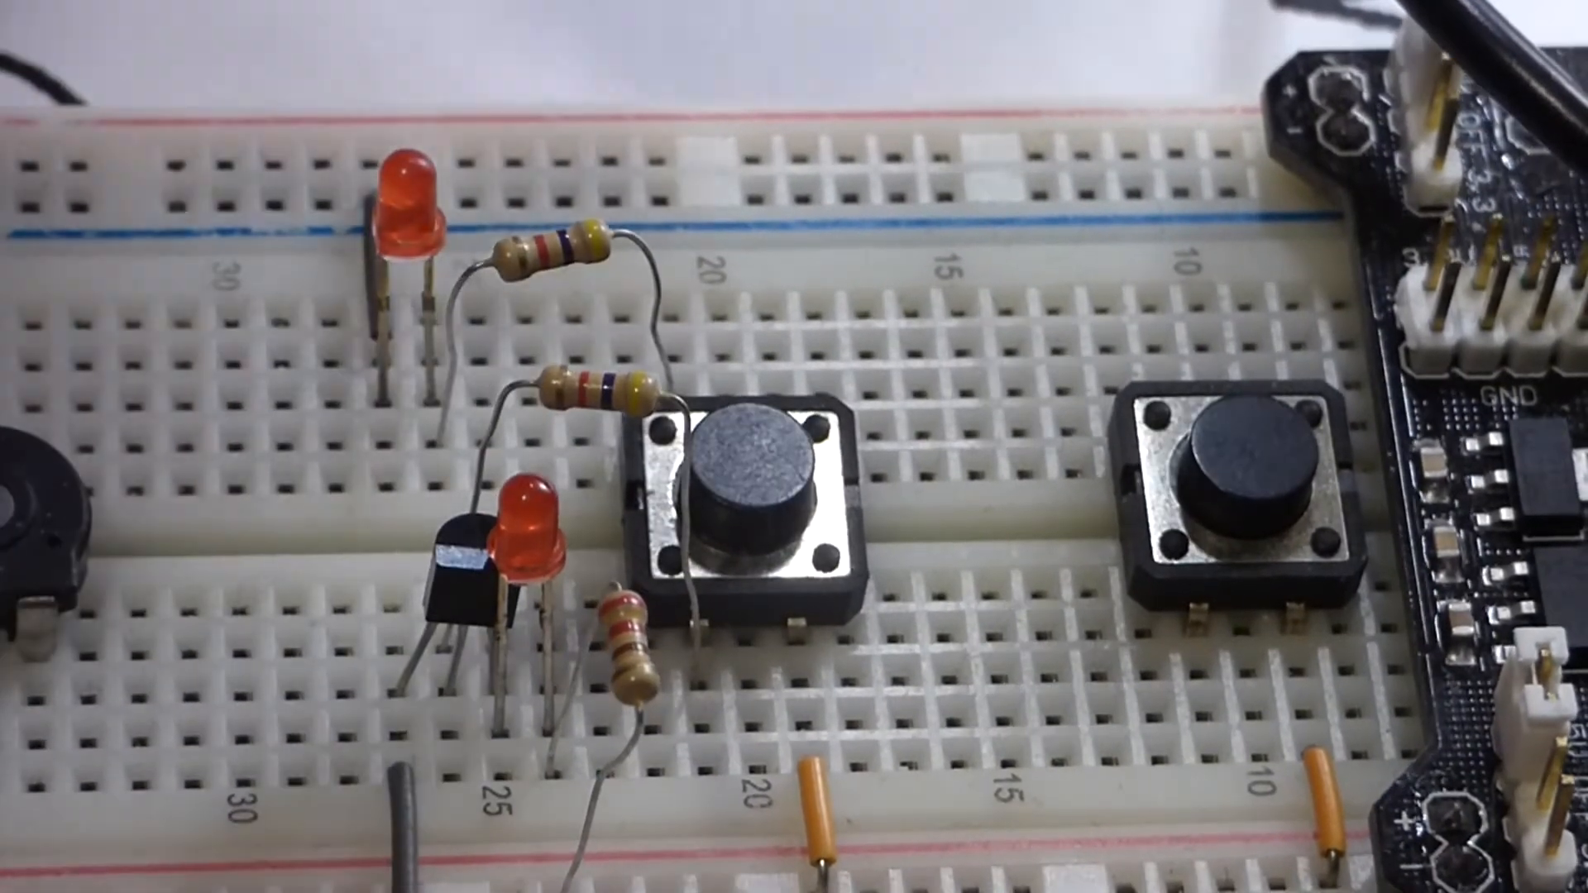
click(749, 487)
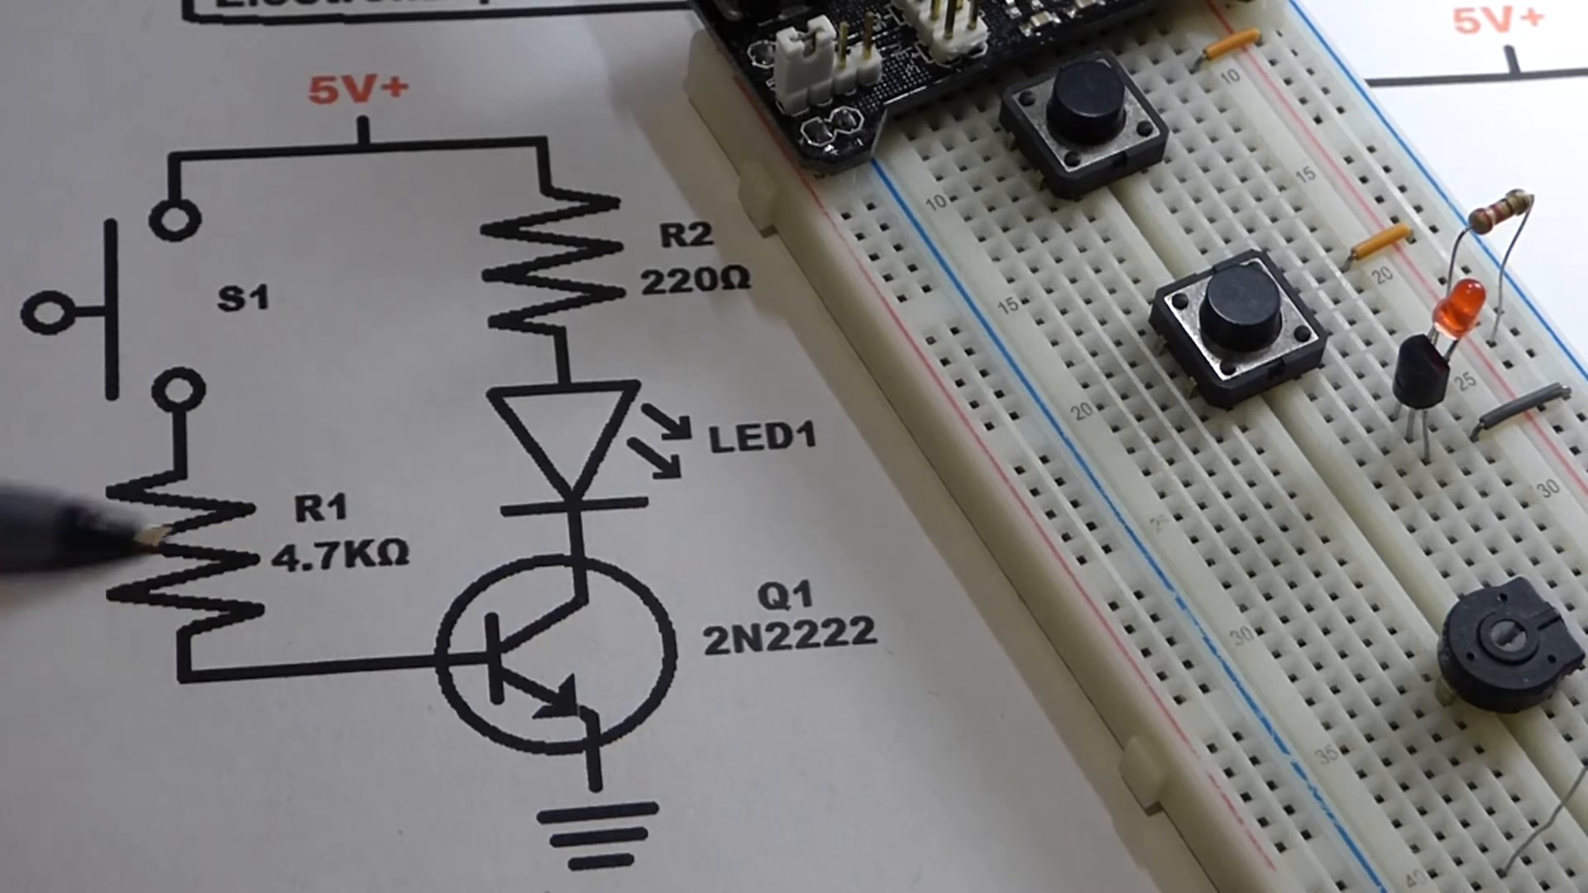
mouse_move(182, 516)
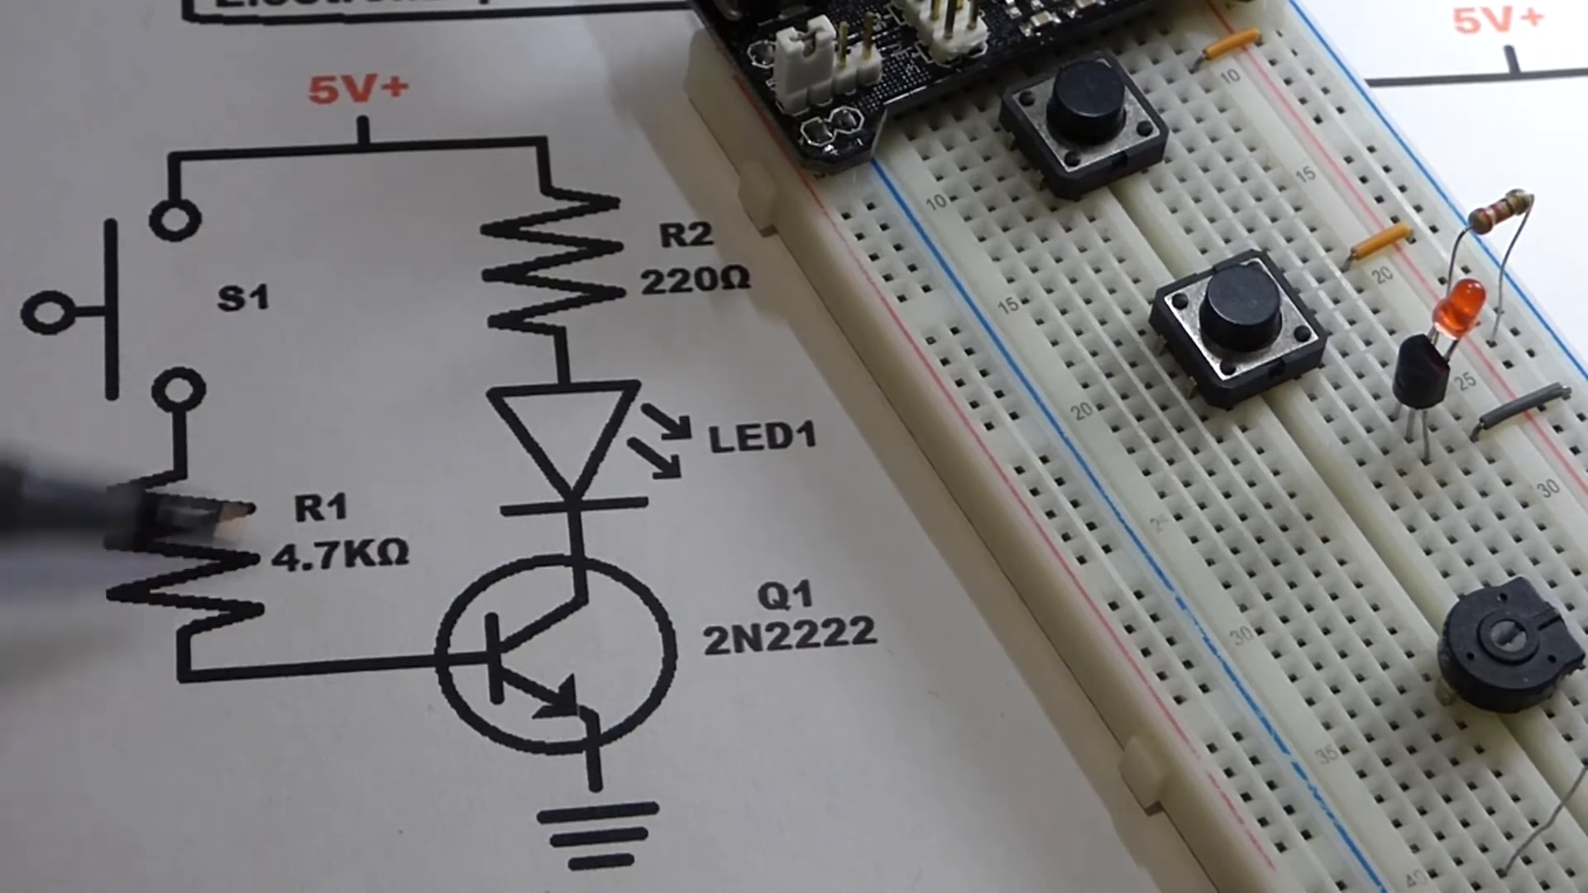